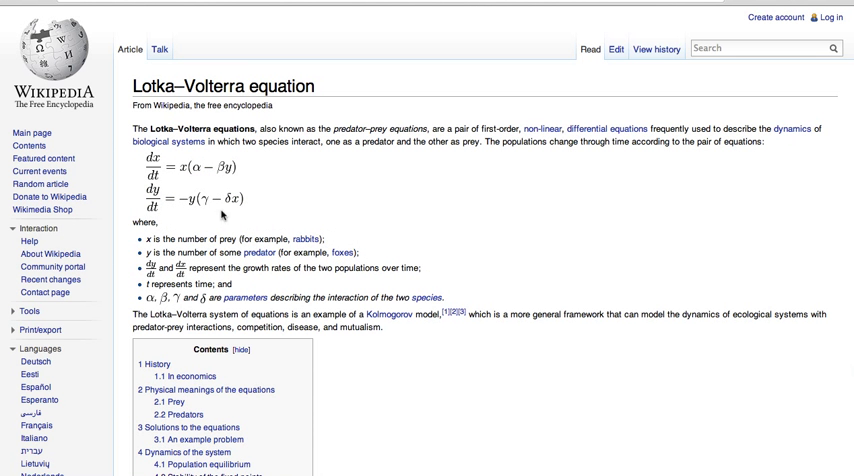
pyautogui.moveTo(198, 177)
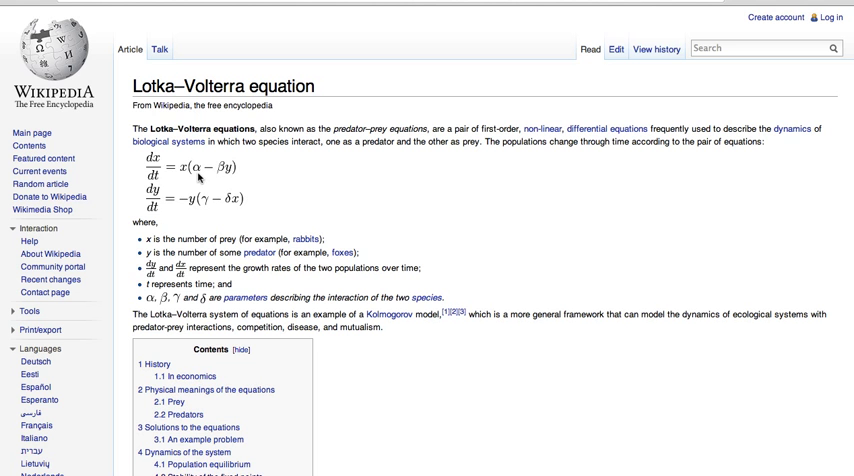
pyautogui.moveTo(235, 217)
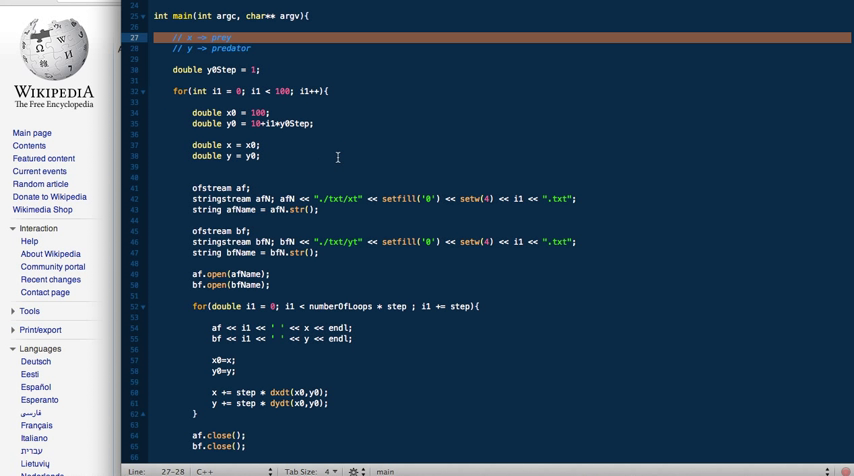
pyautogui.moveTo(222, 131)
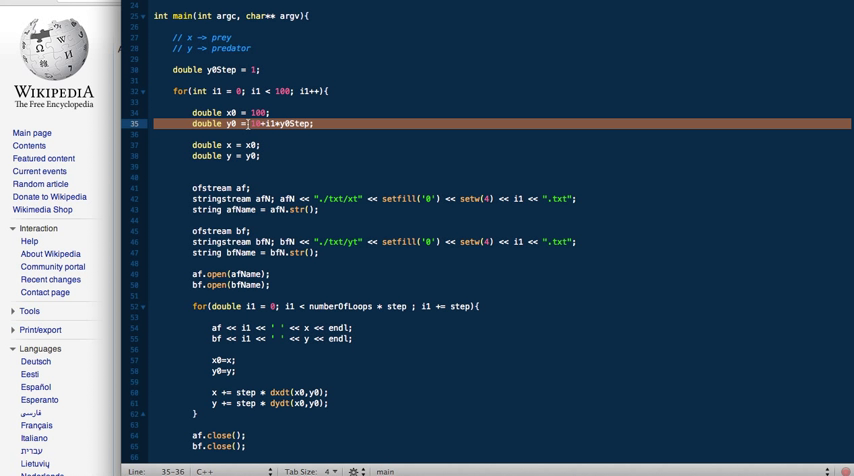
# Scroll down to lines 44–83 showing the Euler loop, gnuplot command and GIF convert call.
pyautogui.scroll(-3)
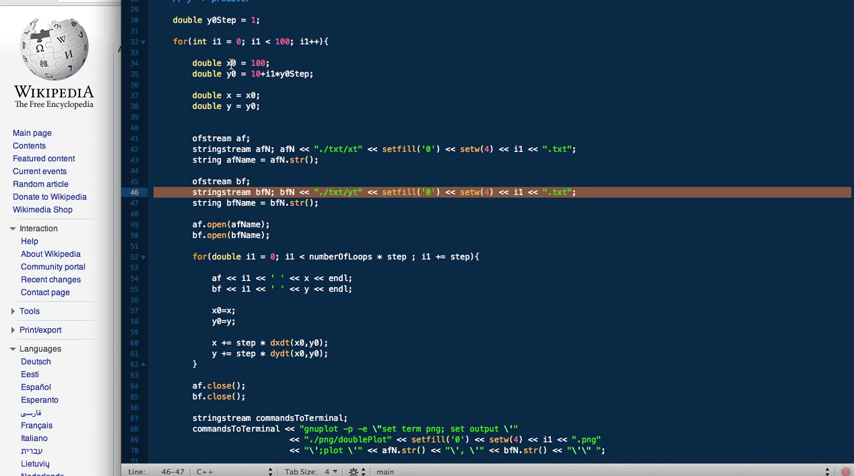
pyautogui.scroll(-3)
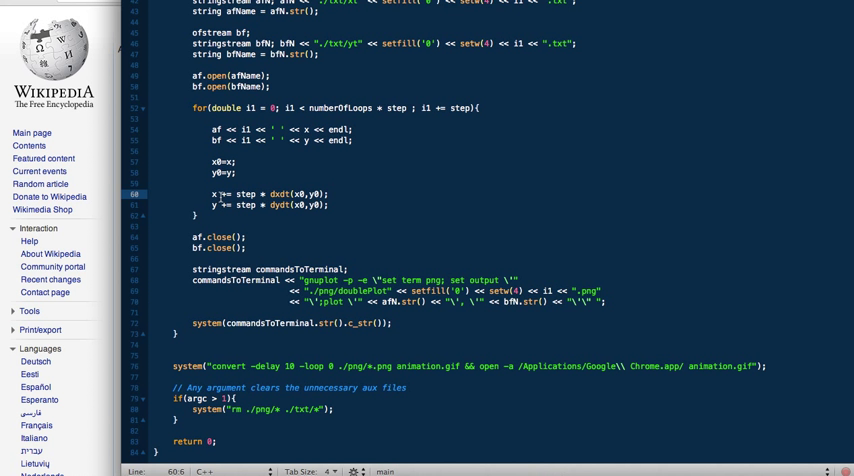
# Return to the file's top with the includes, constants a–d, step size and dxdt/dydt functions.
pyautogui.doubleClick(248, 204)
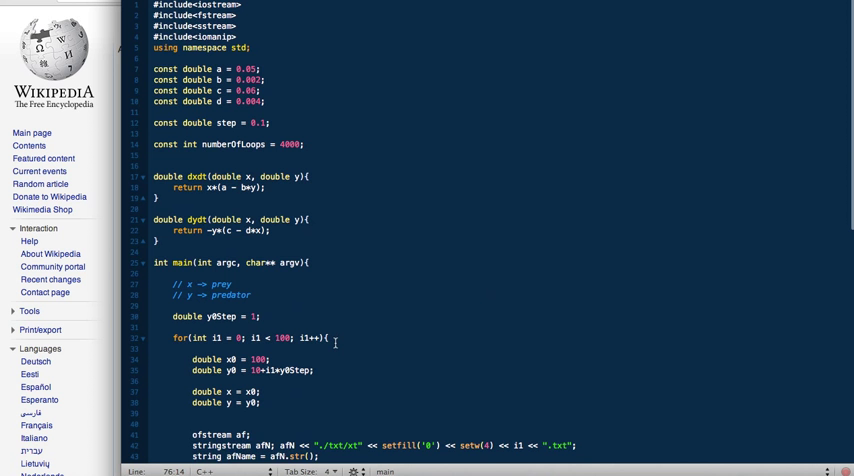
pyautogui.scroll(-3)
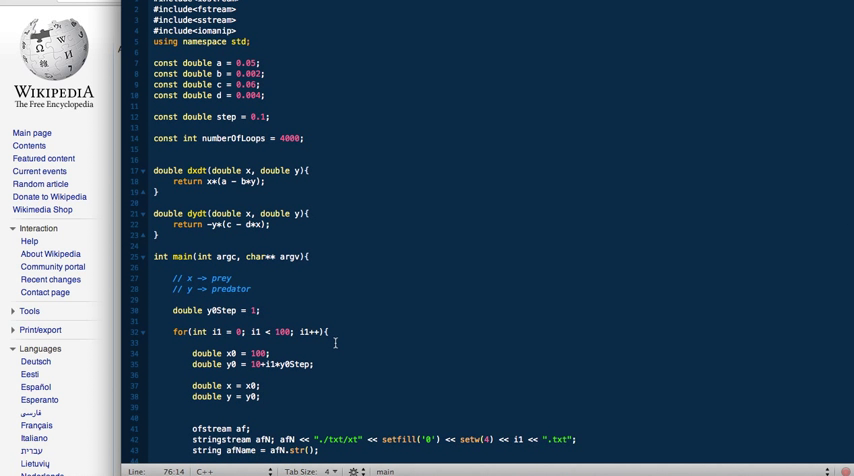